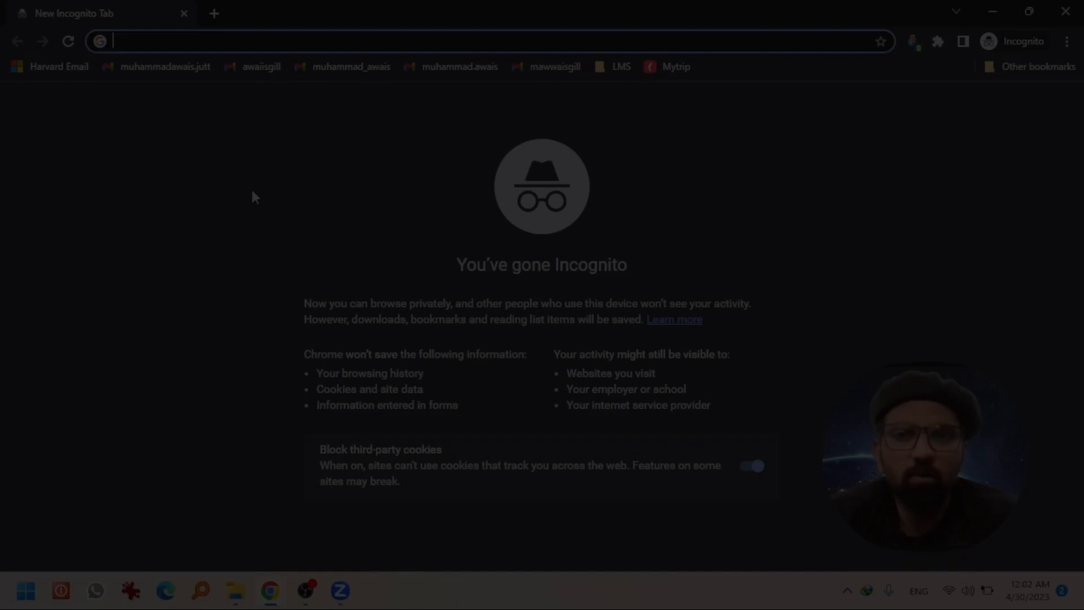
Sign up for a free Gamma account using Continue with Google
type("gmail.com")
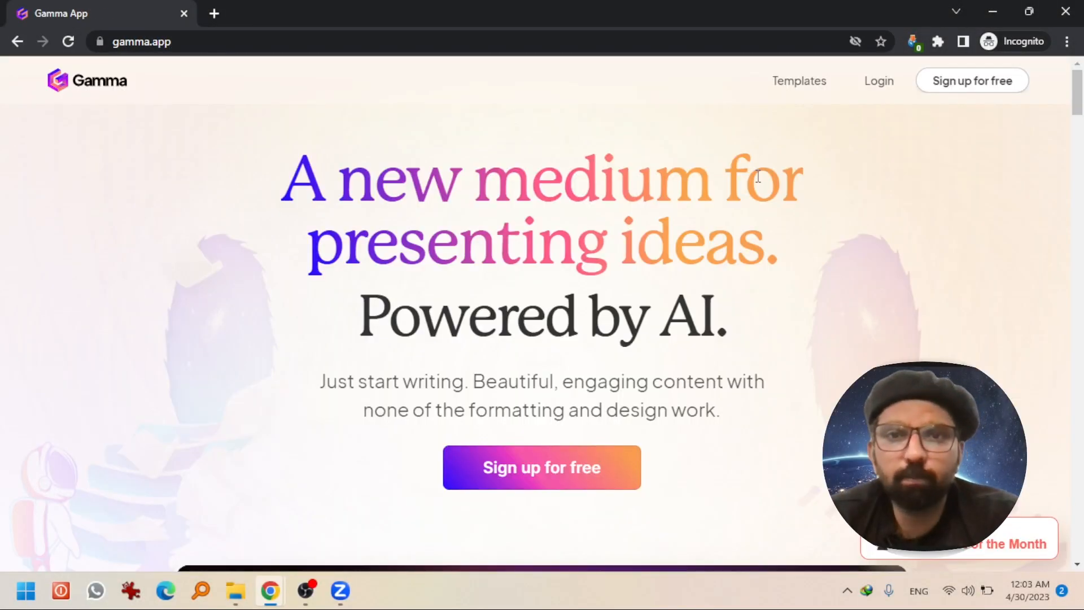
mouse_move(972, 82)
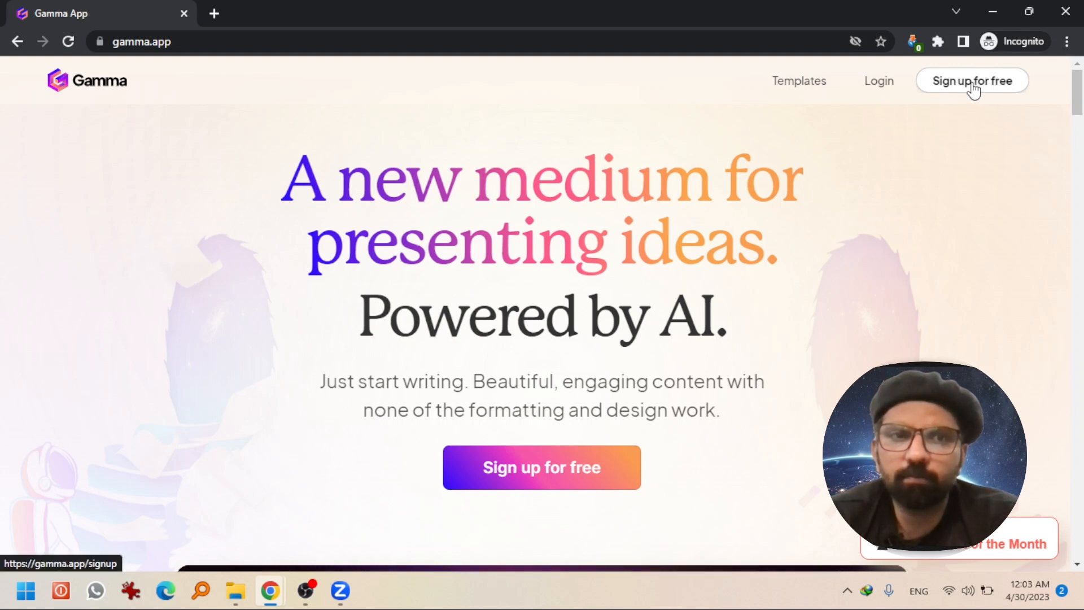
left_click(971, 80)
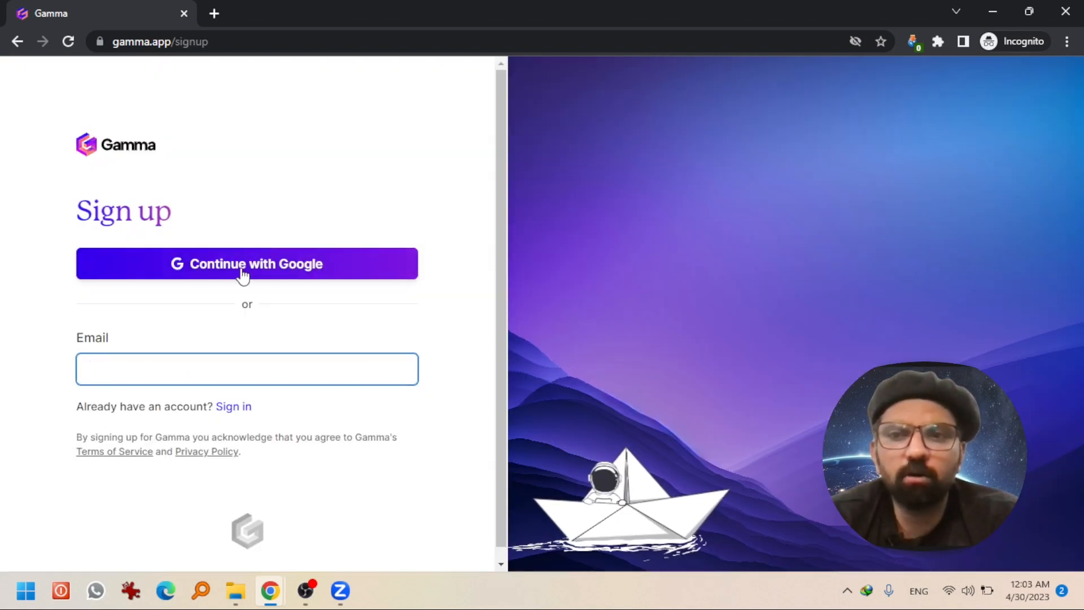
left_click(246, 263)
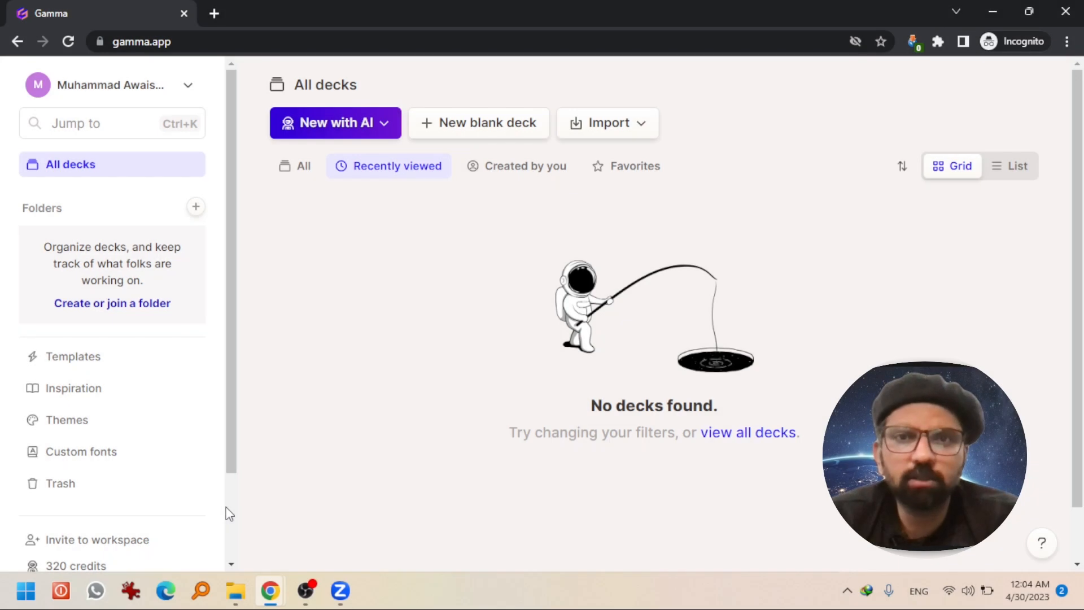
mouse_move(460, 287)
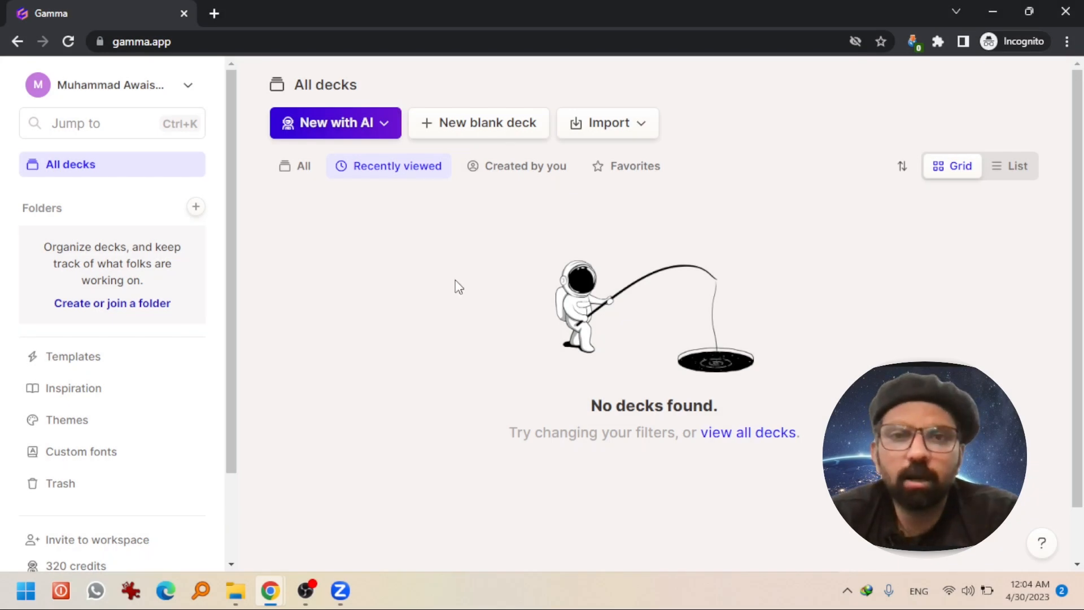
mouse_move(450, 397)
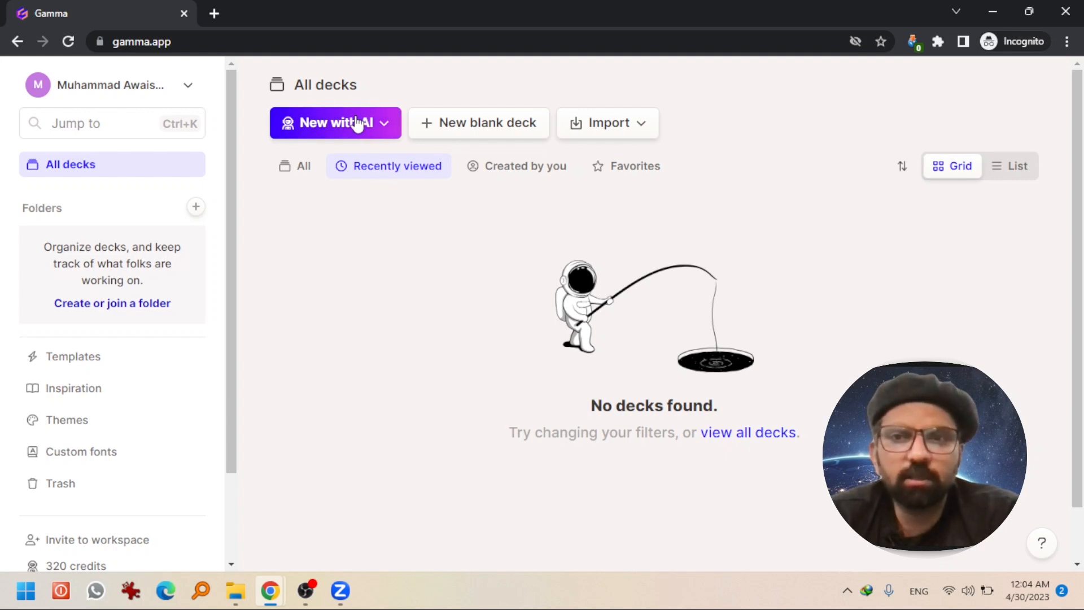
Start a new AI creation and choose the Guided topic-based mode
left_click(336, 122)
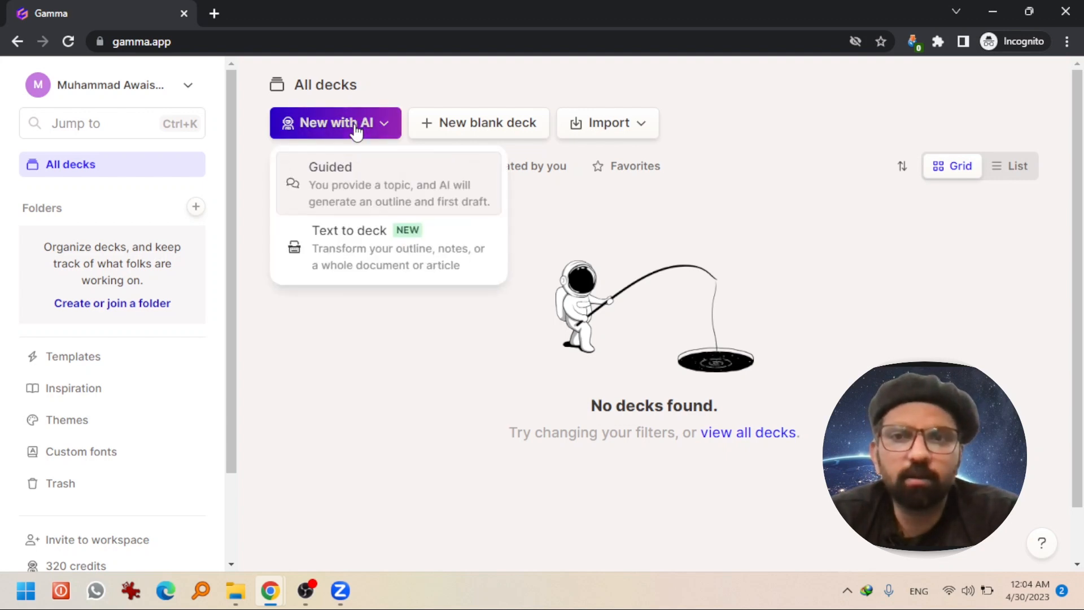
mouse_move(329, 201)
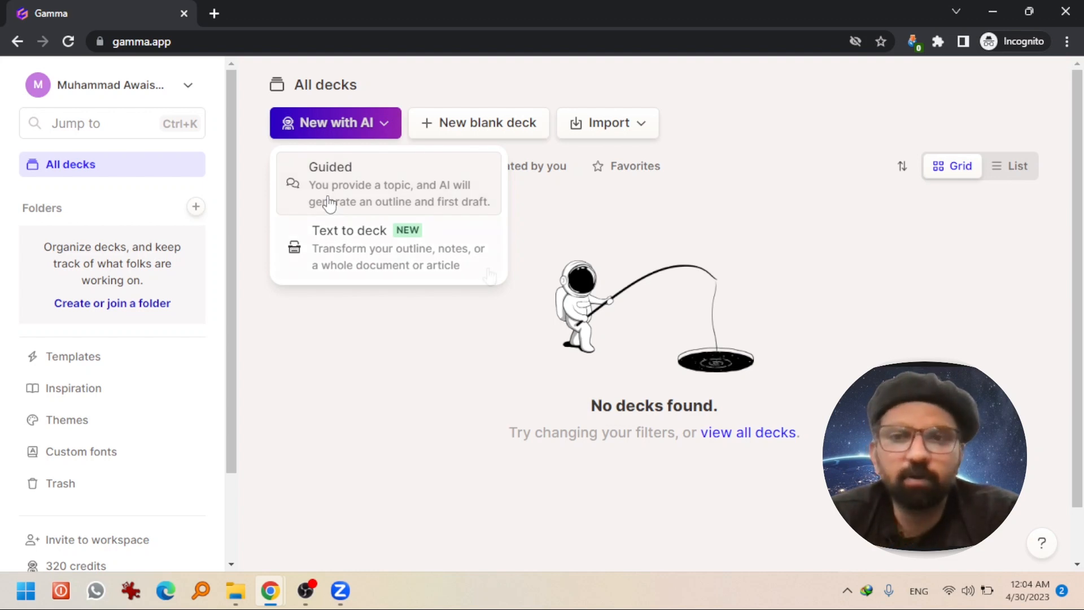
mouse_move(480, 269)
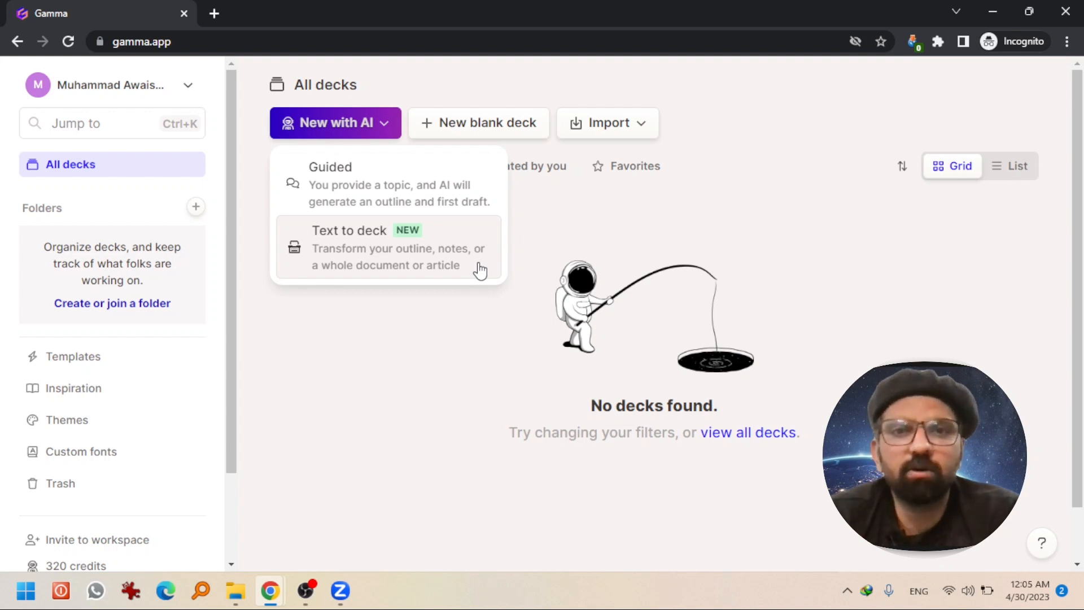
mouse_move(373, 211)
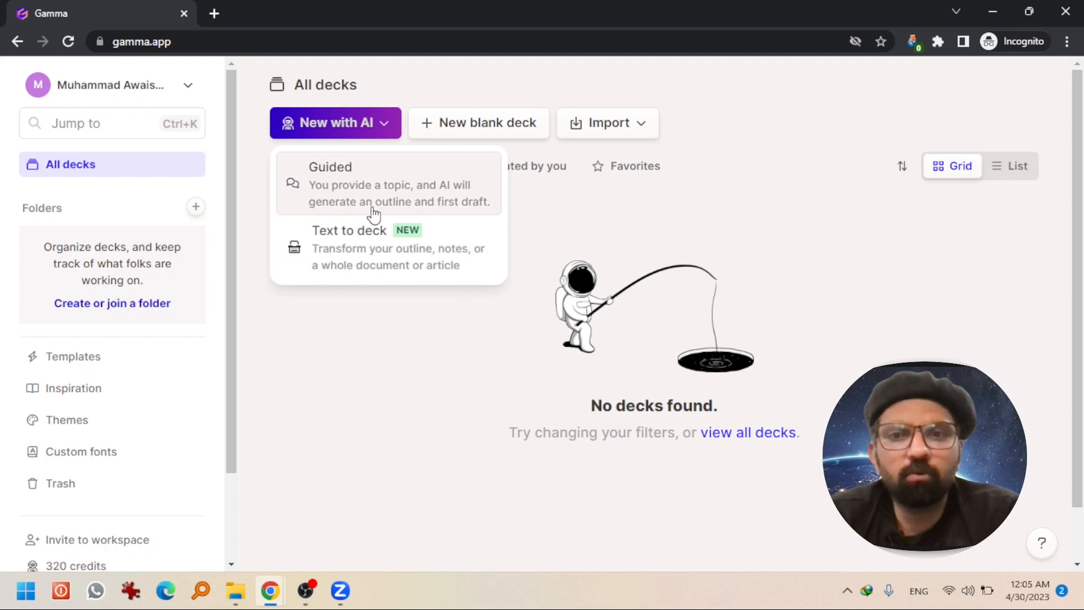
left_click(387, 184)
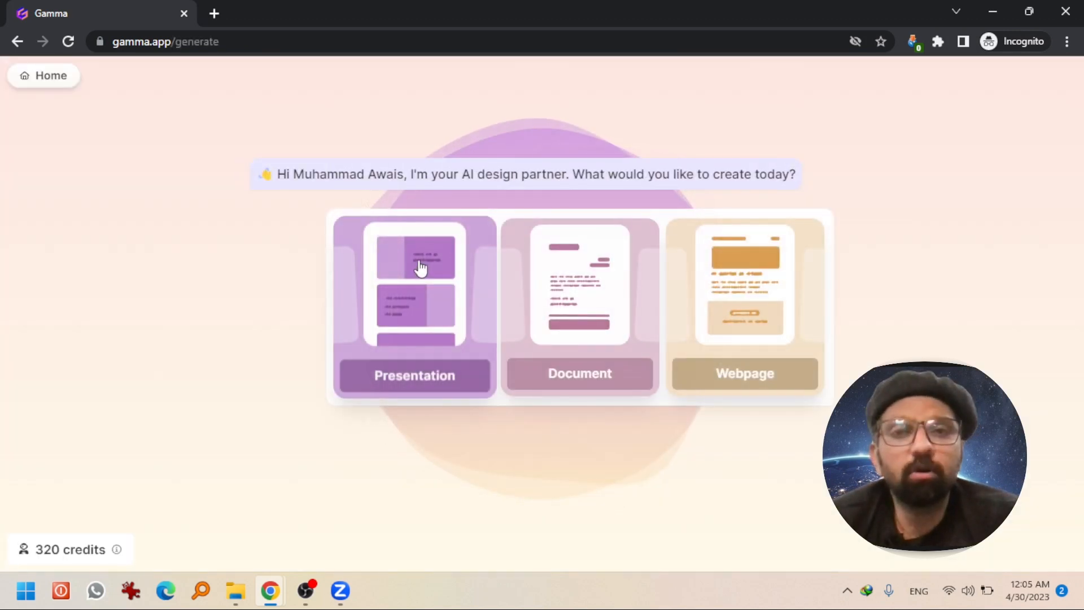
mouse_move(716, 289)
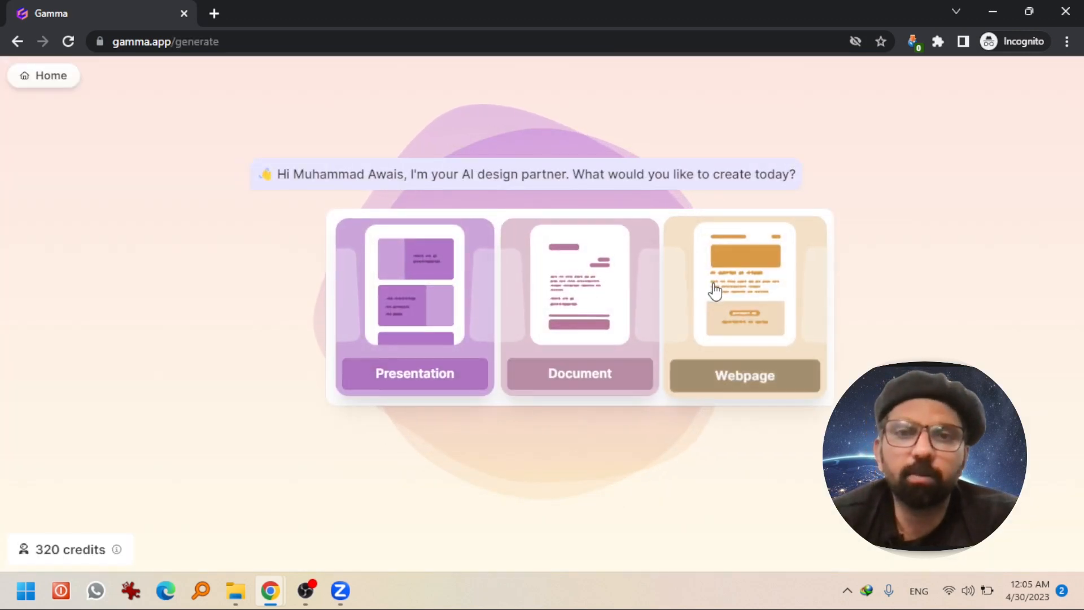
mouse_move(415, 375)
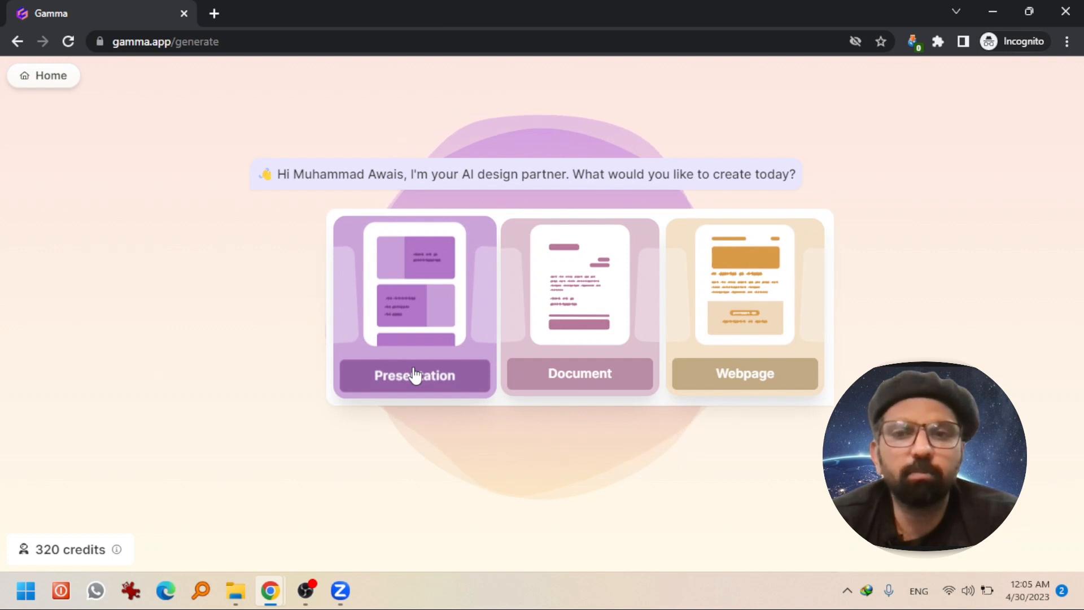
Request a presentation on 'motivation' and accept the generated seven-point outline
left_click(414, 375)
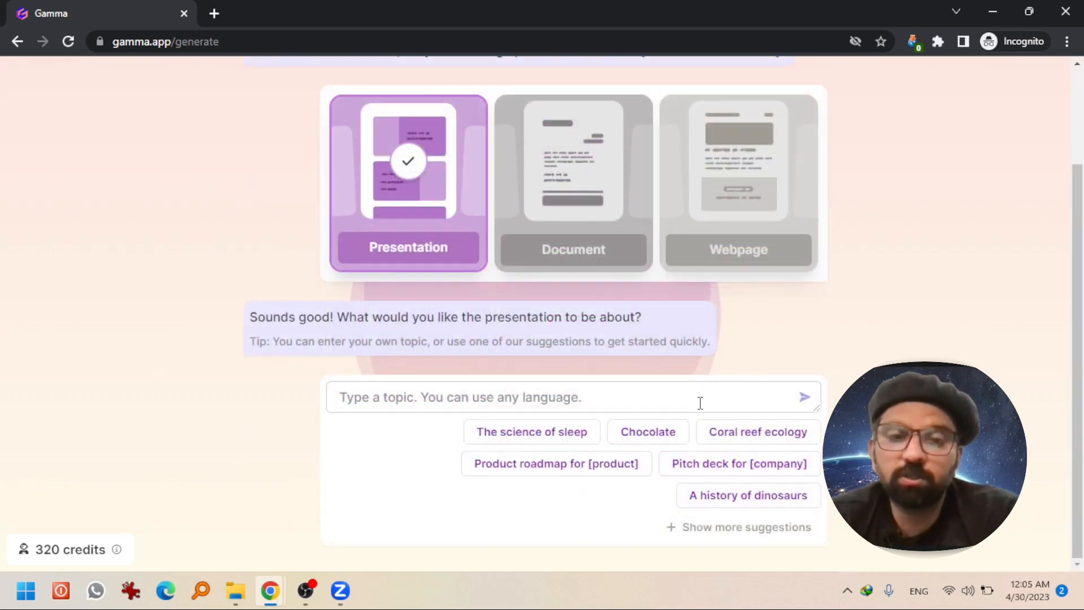
left_click(525, 397)
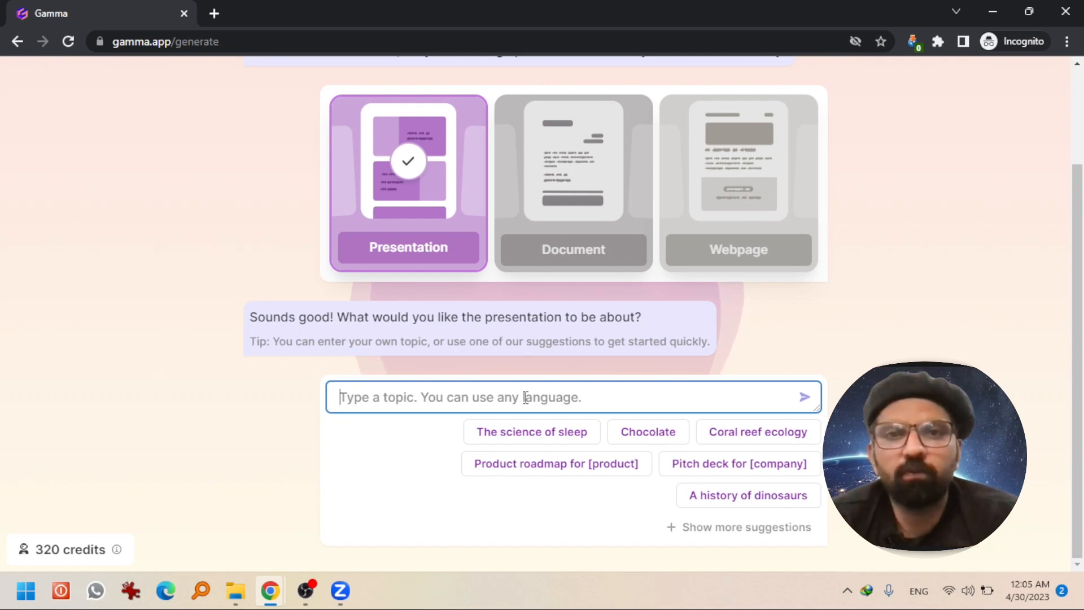
scroll("up", 3)
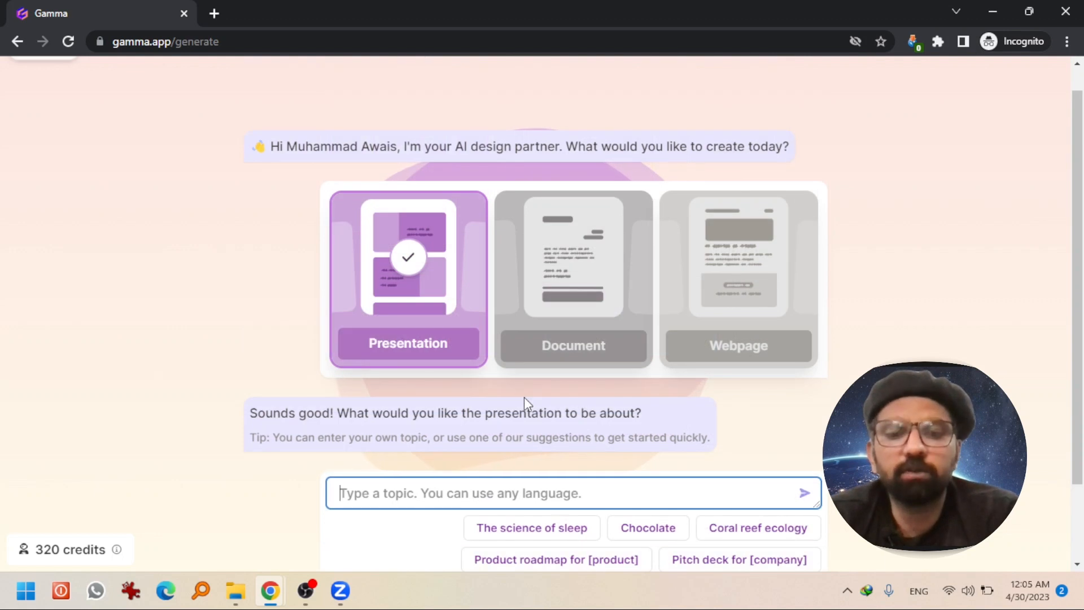
type("motivation")
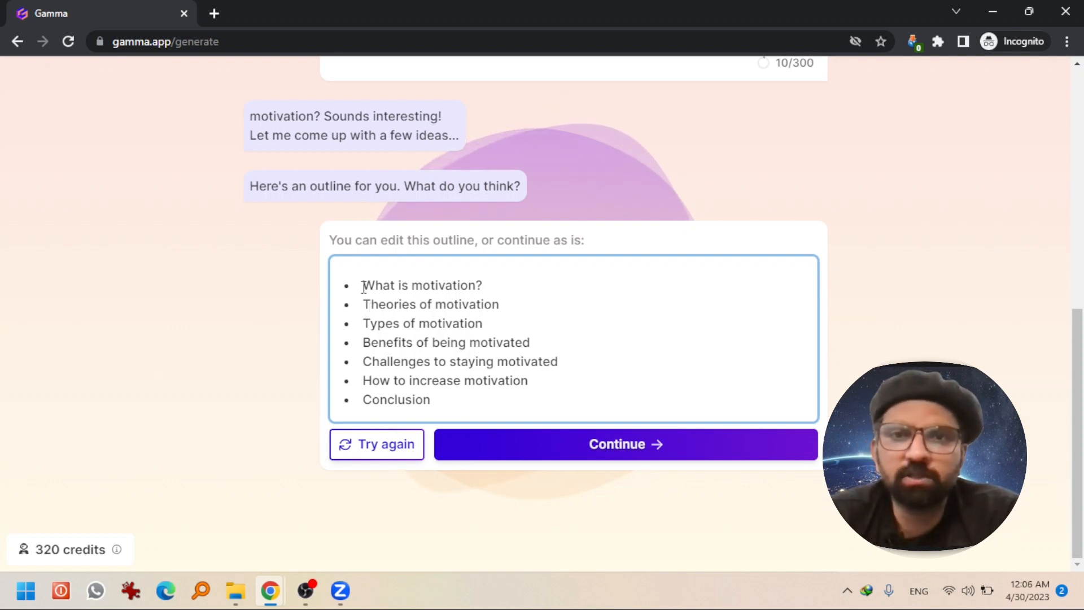
mouse_move(635, 460)
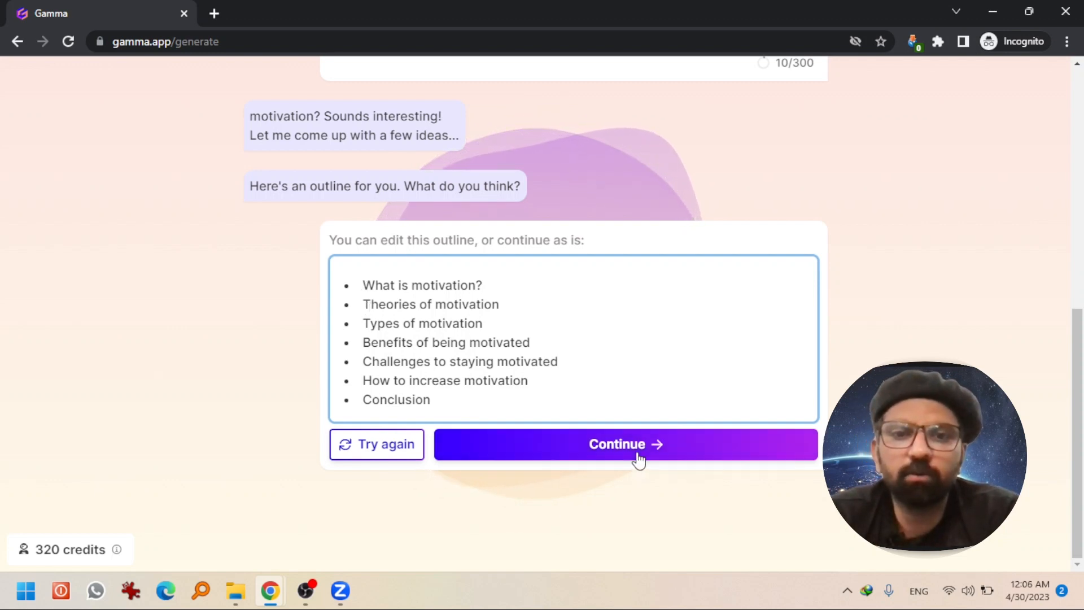
left_click(624, 444)
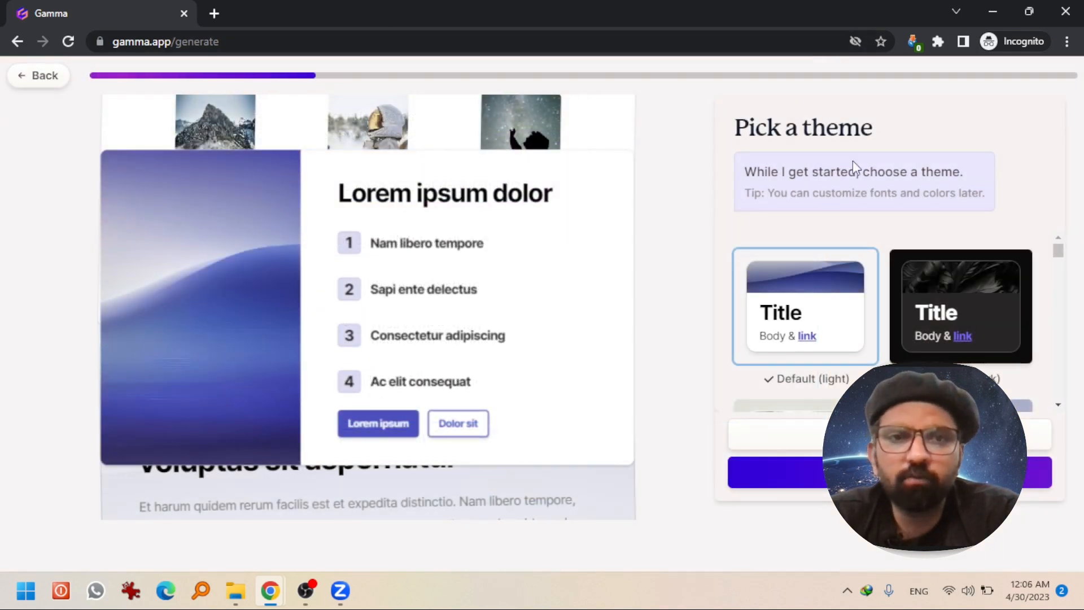
mouse_move(703, 277)
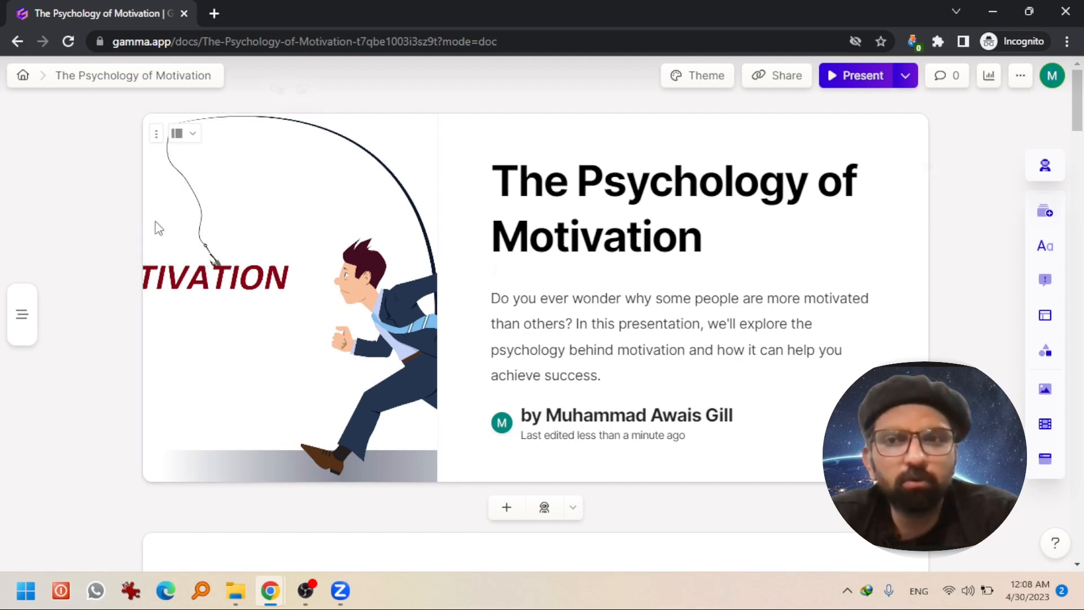
Swap the cover illustration for a web photo of a running shoe with the Aristotle quote
left_click(290, 297)
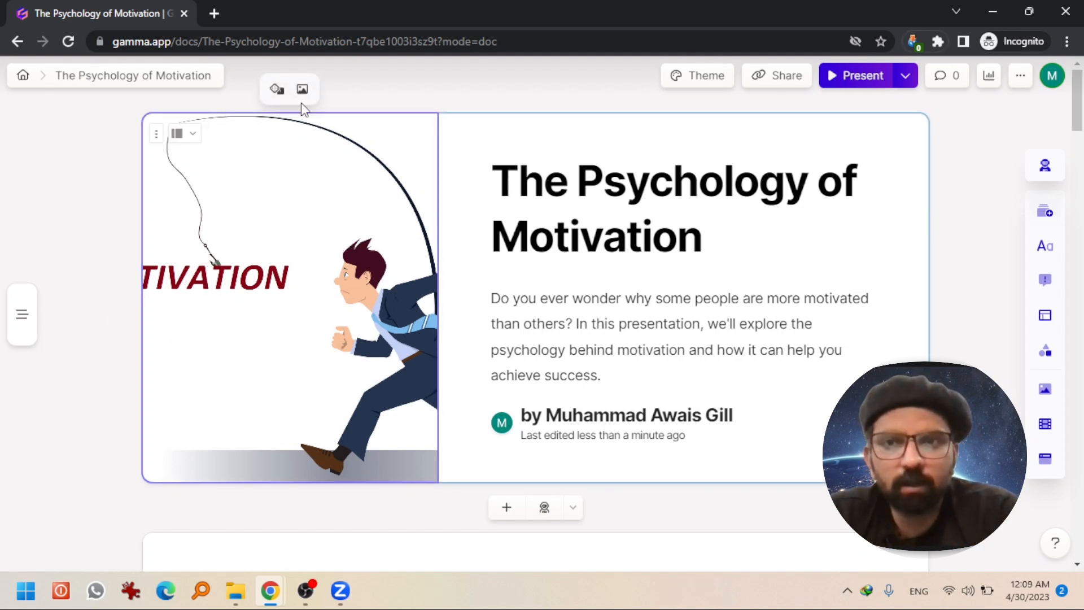
left_click(301, 89)
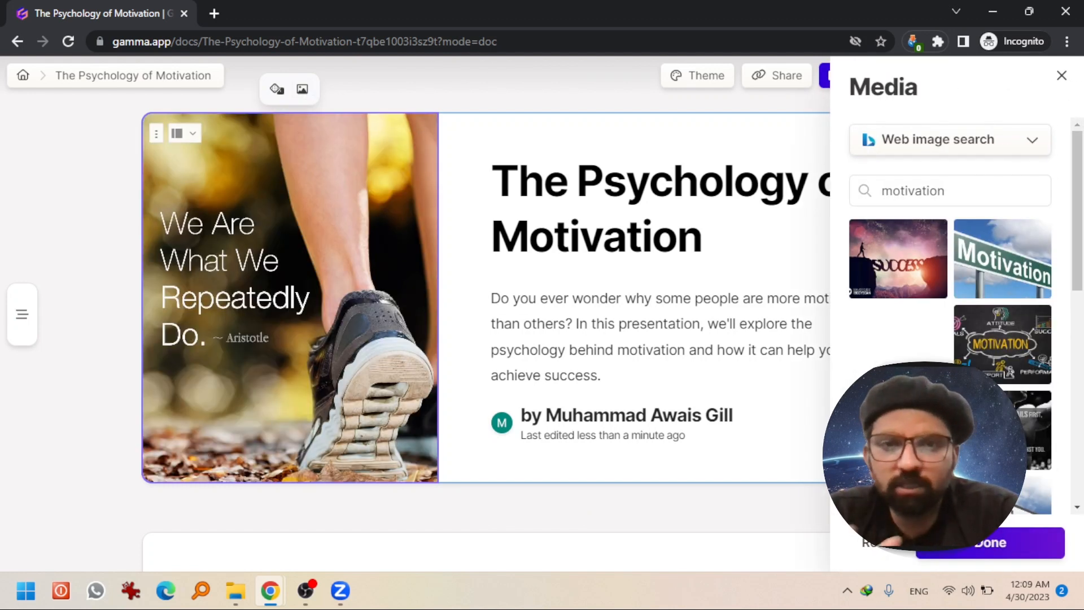
left_click(1063, 75)
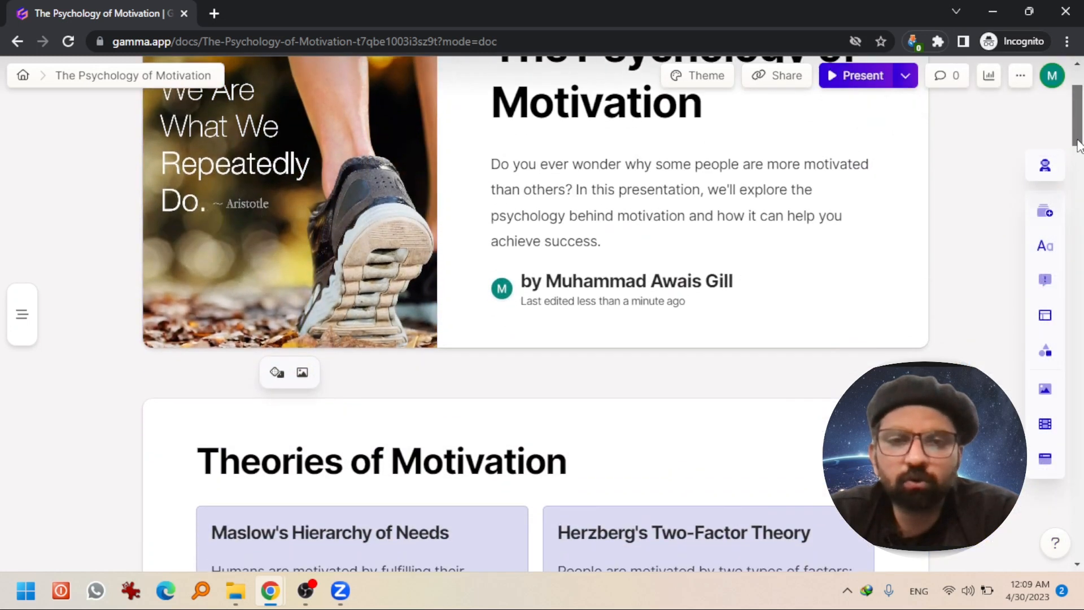
scroll("down", 3)
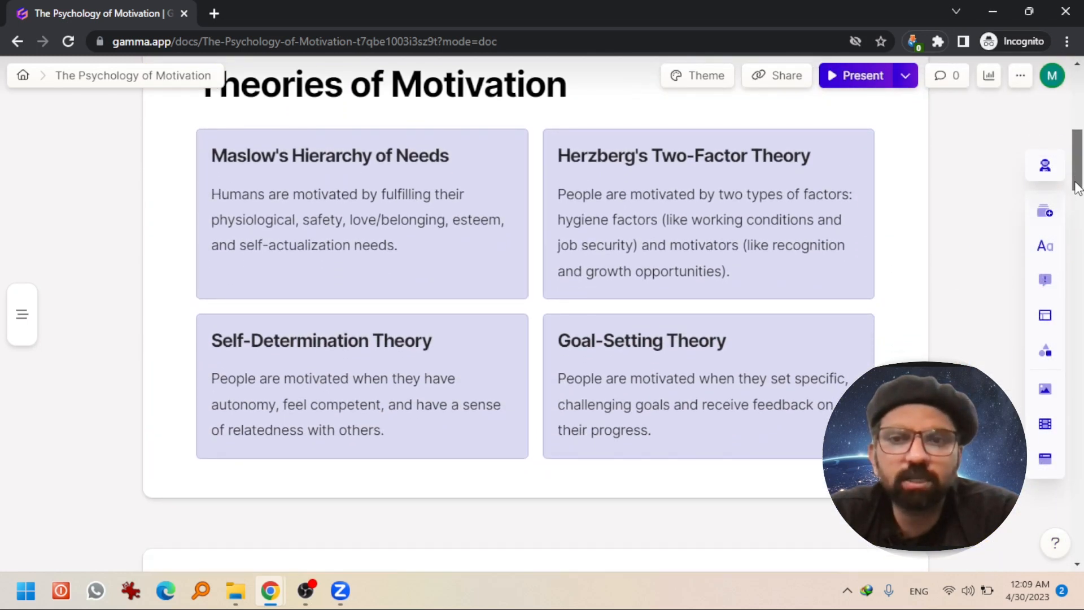
scroll("down", 3)
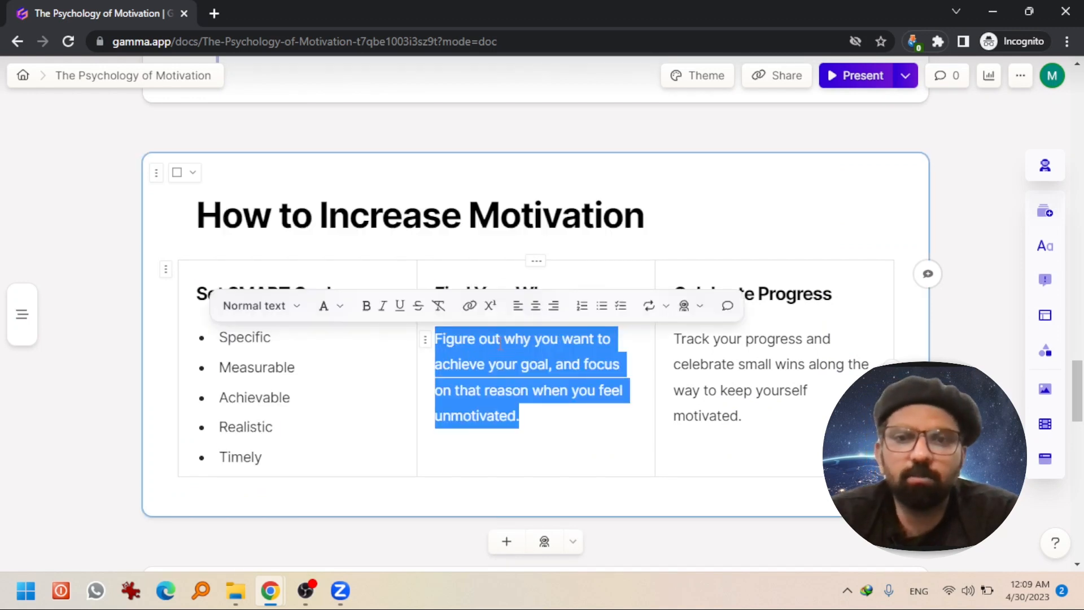
left_click(501, 338)
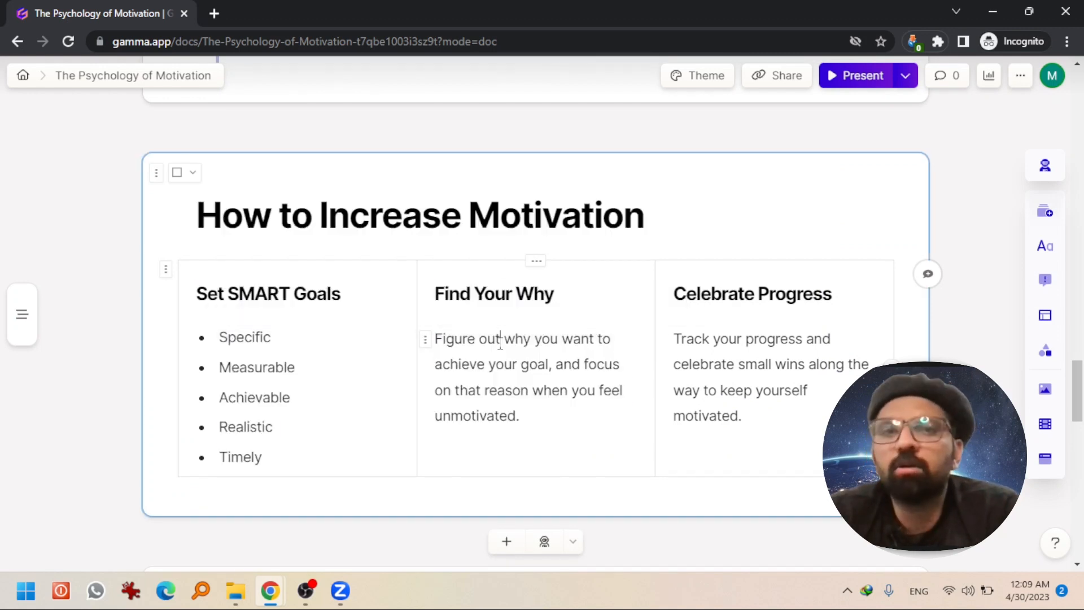
scroll("up", 3)
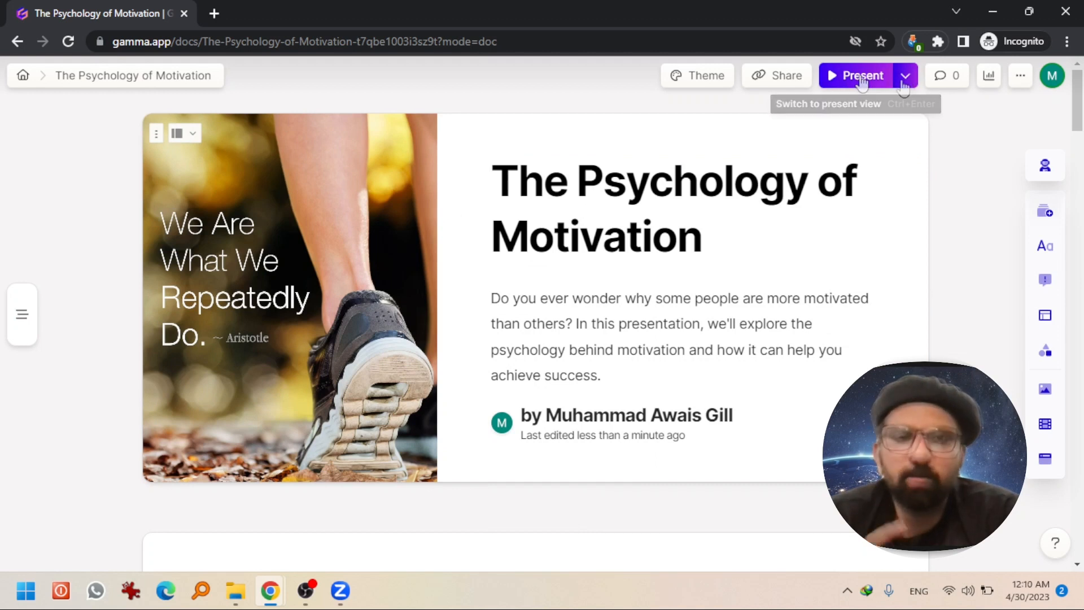
mouse_move(873, 82)
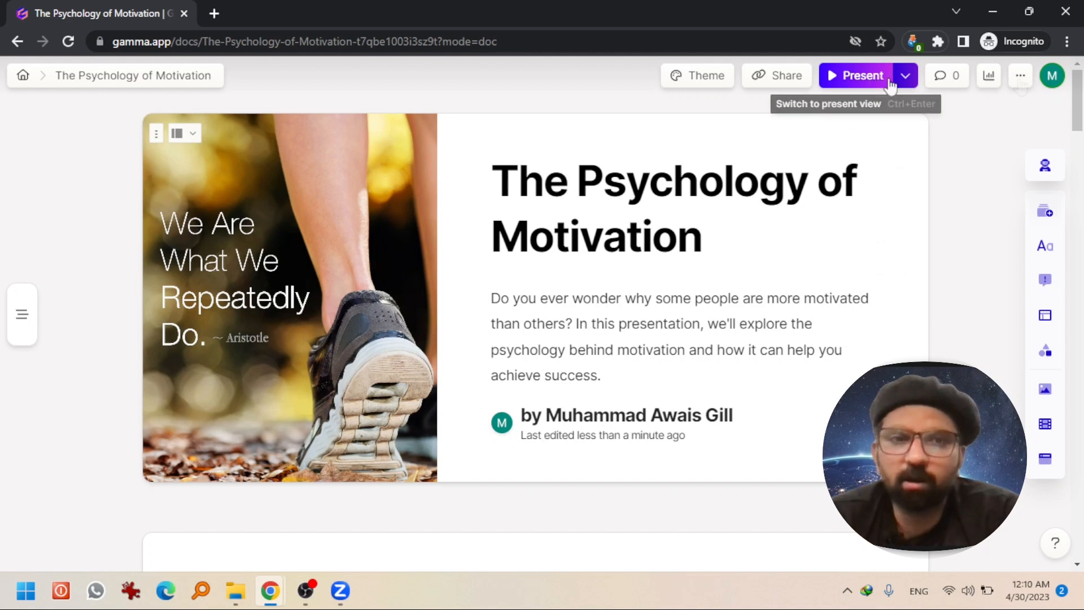
Export the deck as a PDF from the more-options menu
left_click(1020, 76)
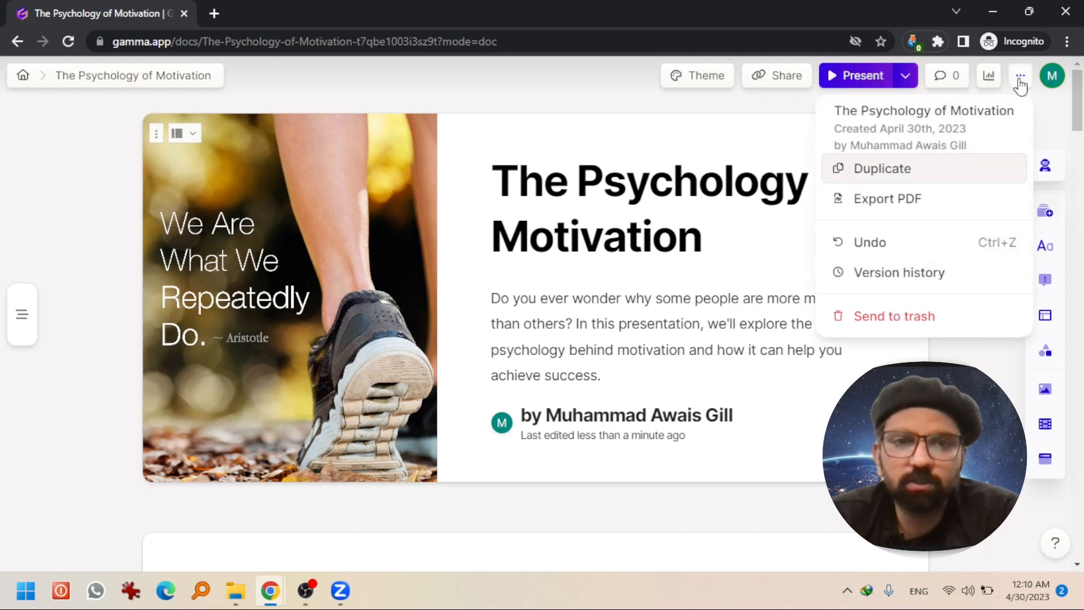
left_click(887, 198)
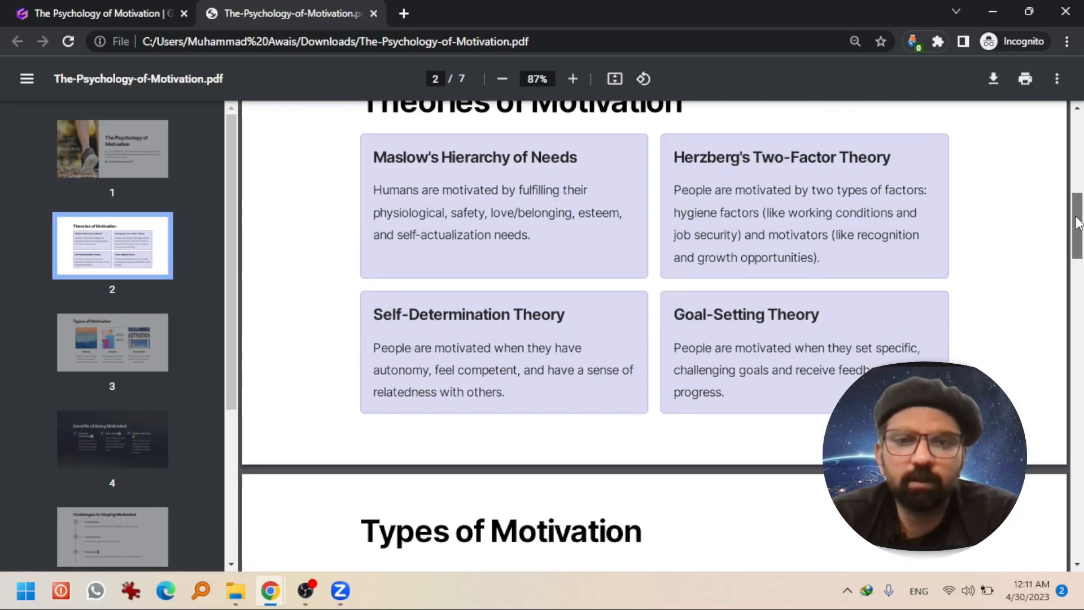
Scroll the exported The-Psychology-of-Motivation.pdf to the Benefits of Being Motivated page
scroll("down", 3)
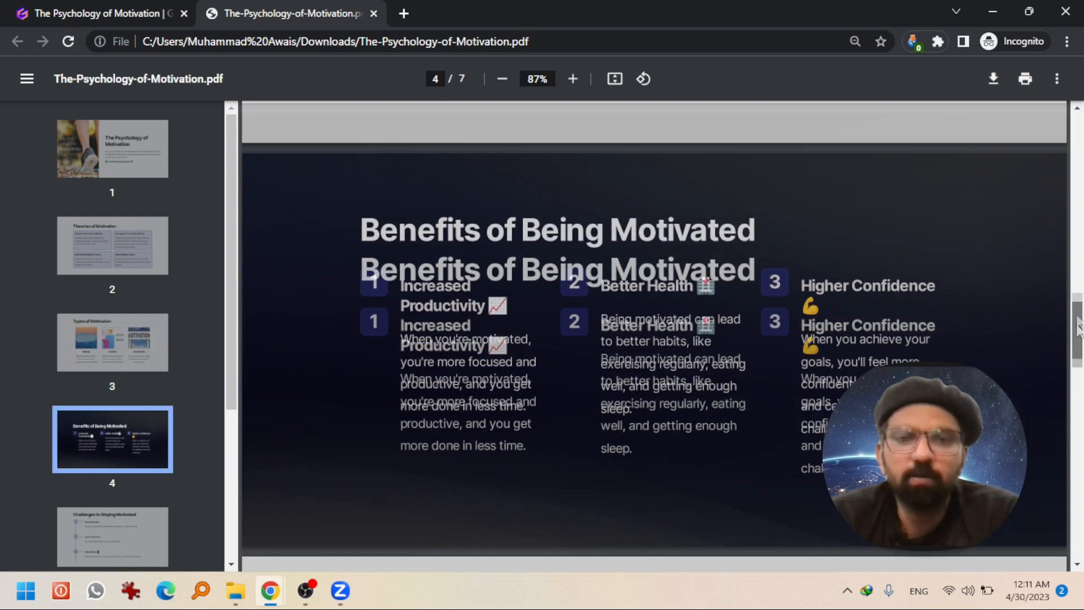